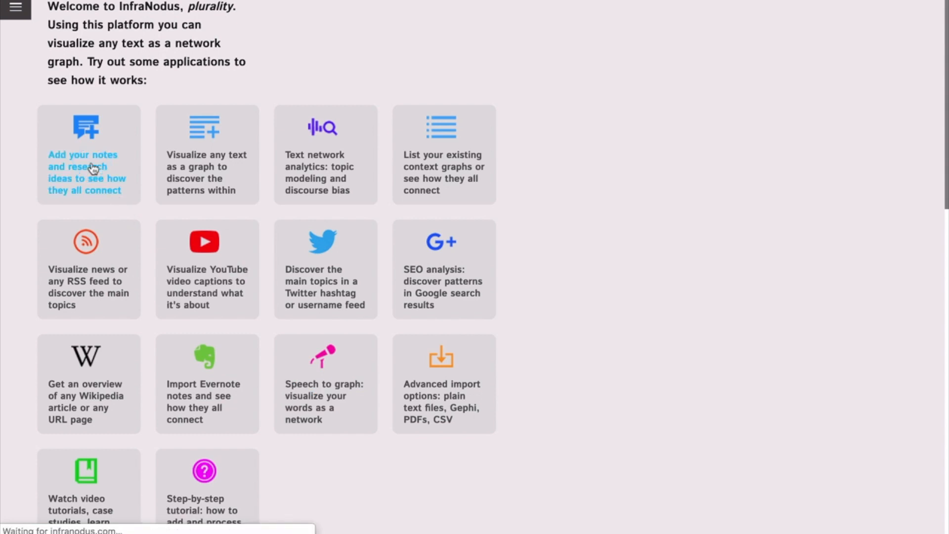
- Start a notes graph with 'plurality' and open its Google search import
click(88, 168)
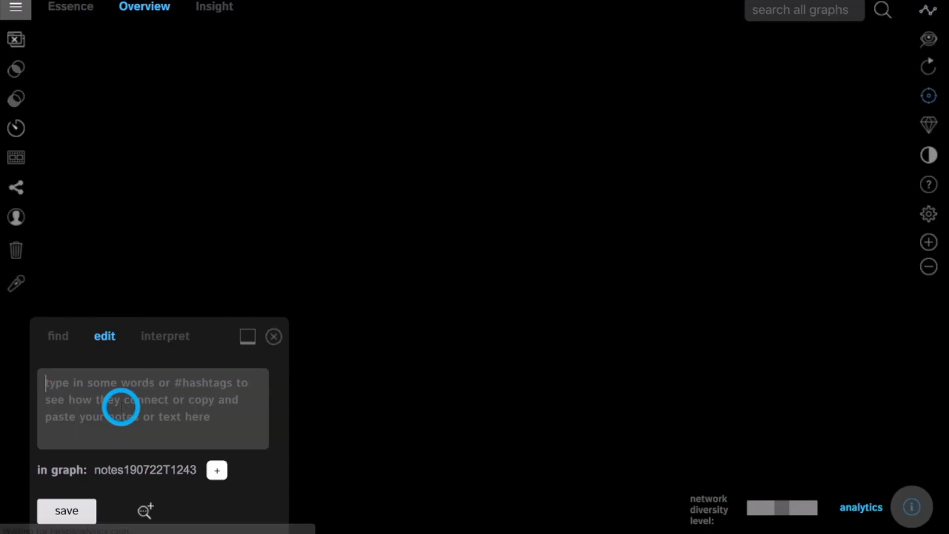
text(plurality)
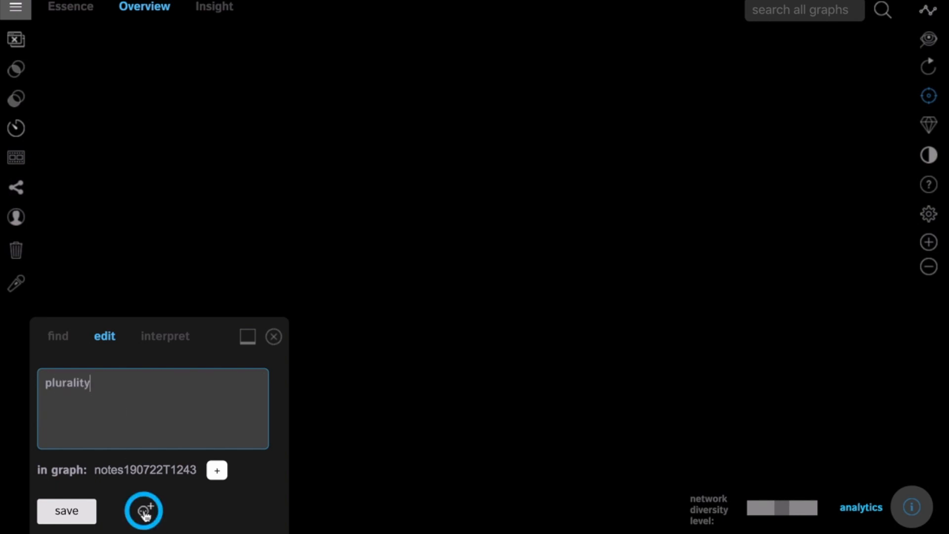
click(143, 511)
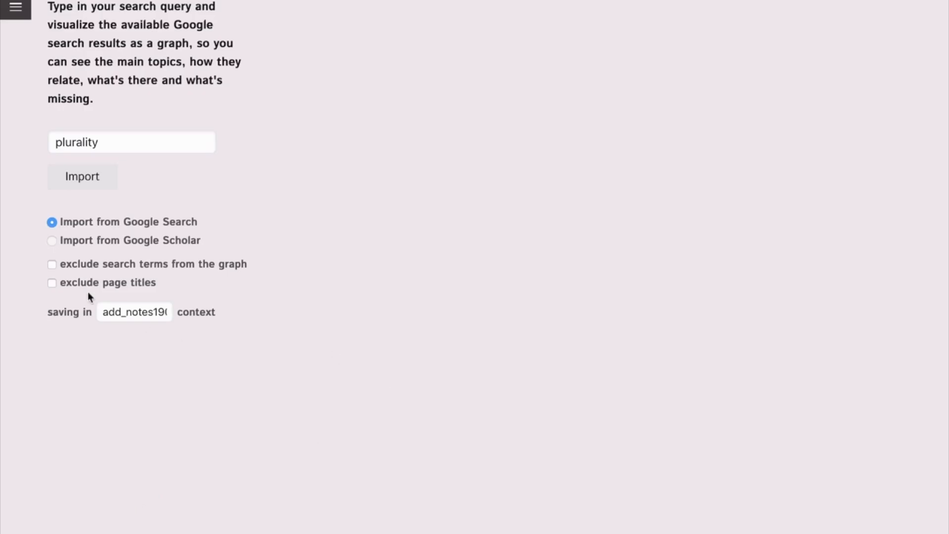
- Import Google results for 'plurality' and hide the central plurality node
click(82, 177)
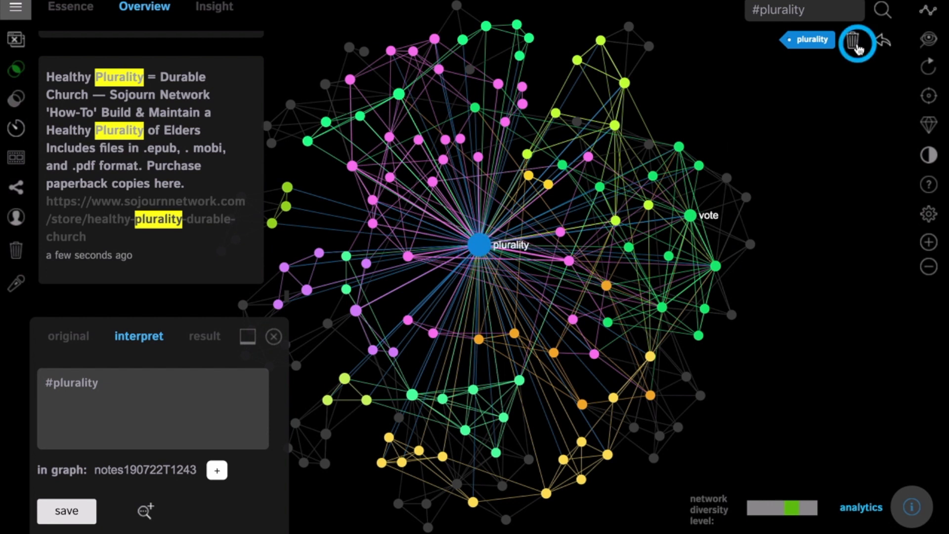
click(856, 40)
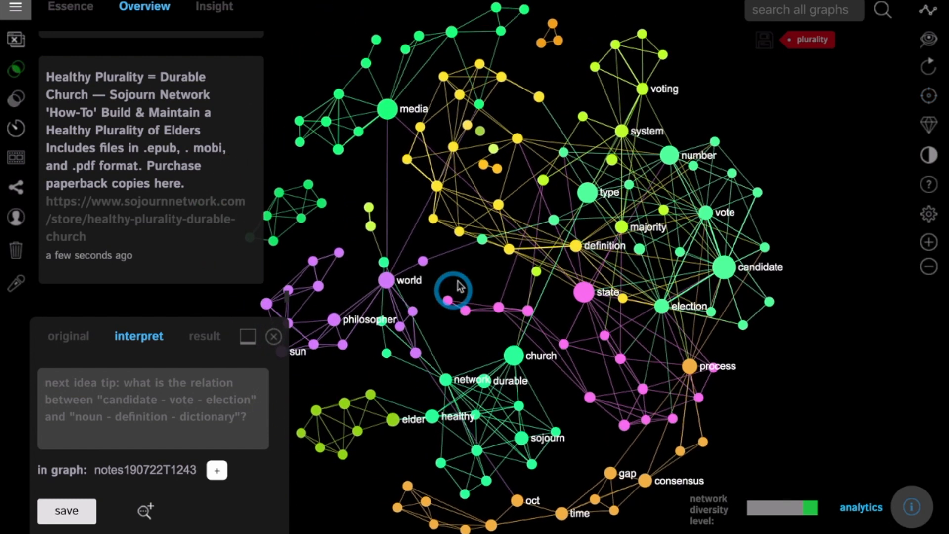
- Filter by candidate, election and vote, then open the statutes.capitol.texas.gov source
click(722, 267)
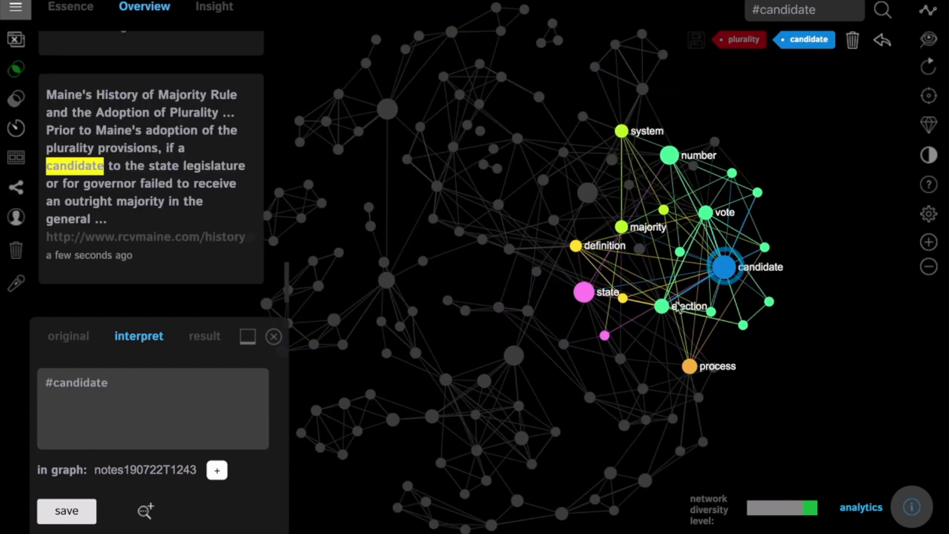
click(722, 212)
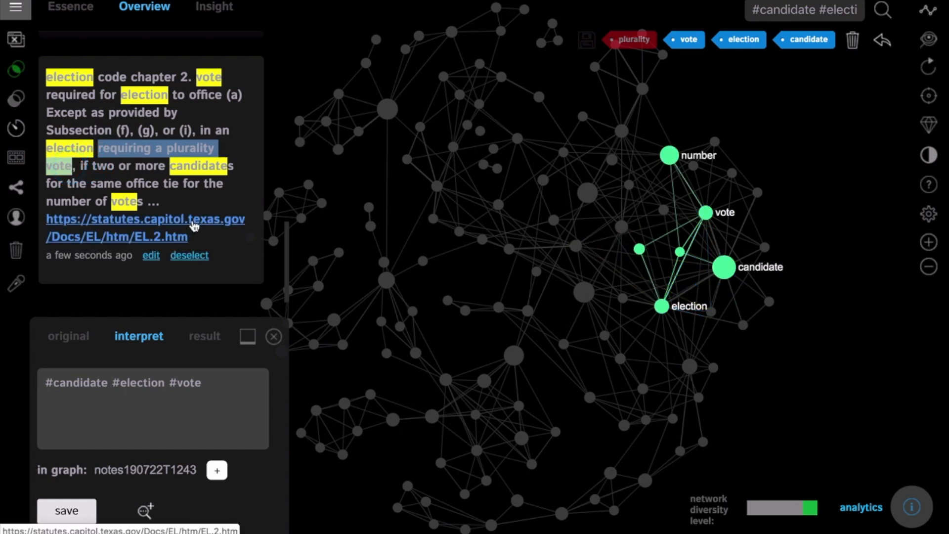
click(144, 219)
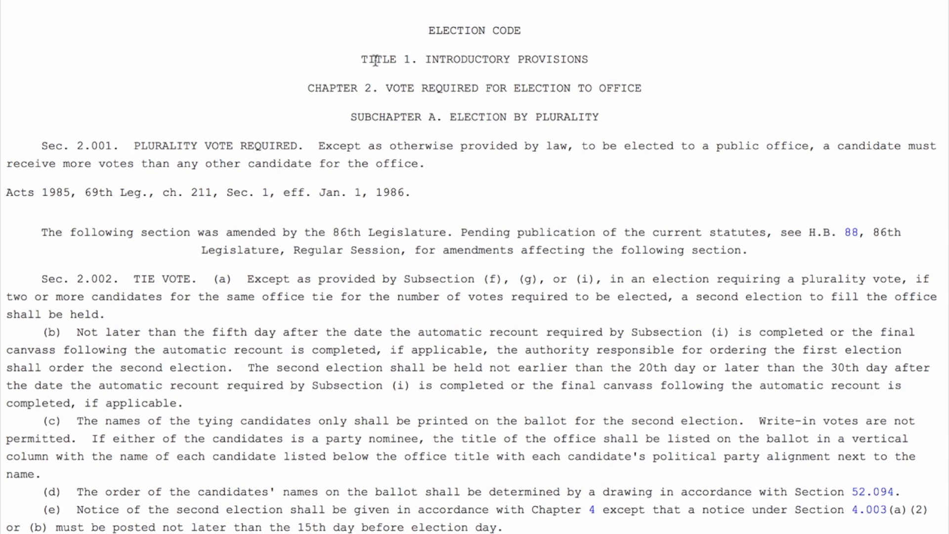
- Scan the Texas election code page before returning to the graph
drag(360, 59, 599, 116)
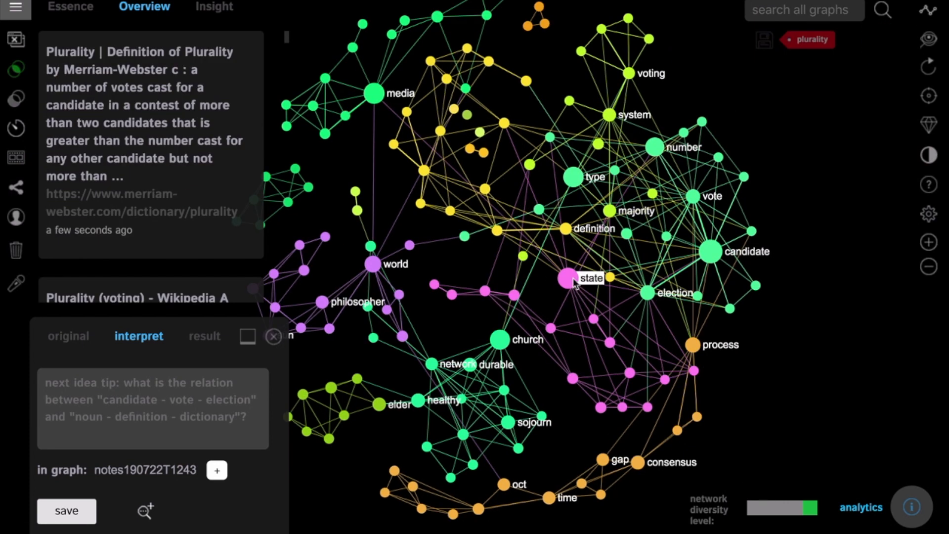
- Save the note 'plurality is a concept often used in the election process'
click(126, 406)
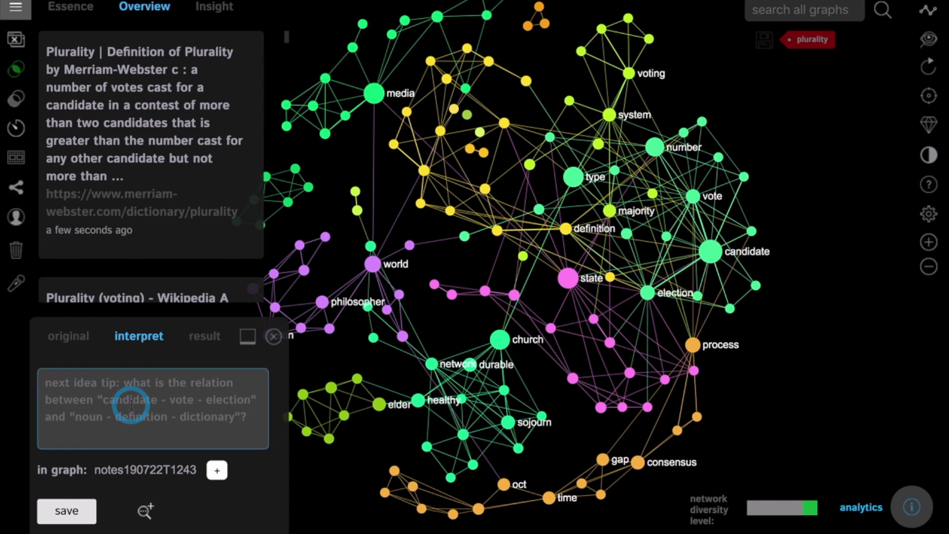
text(plurali)
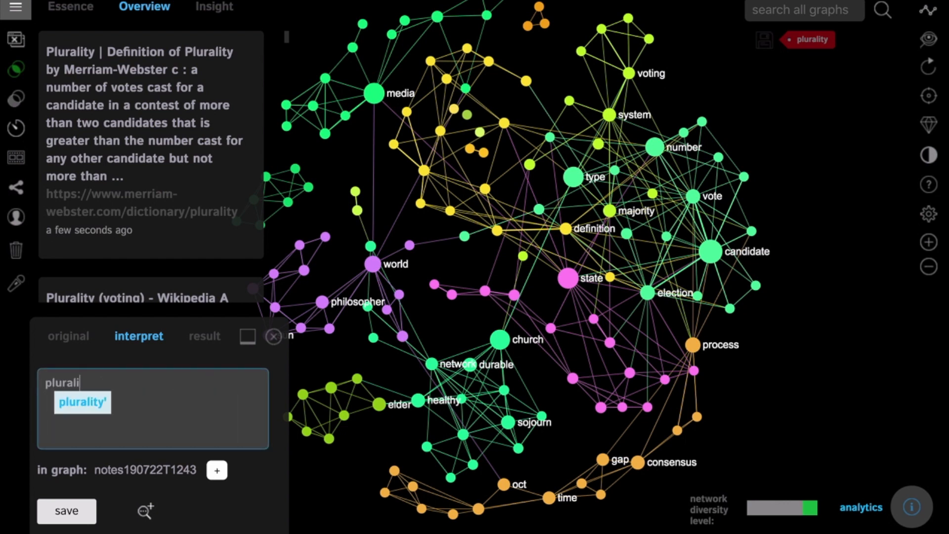
text(plurality is a c)
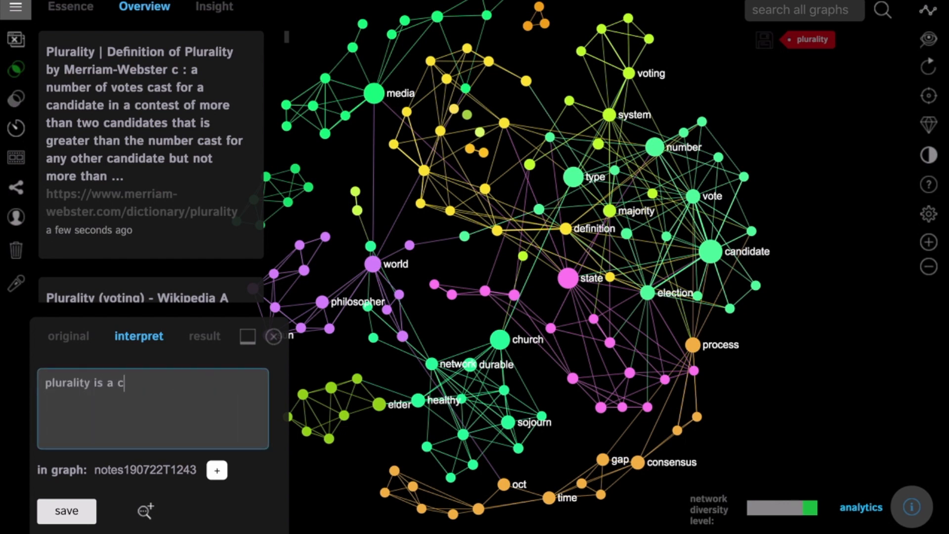
text(oncept often used in)
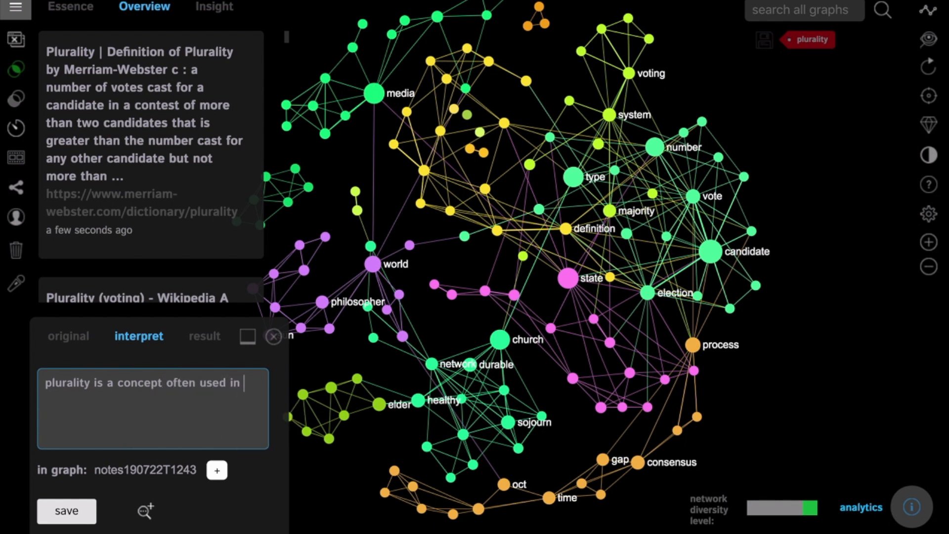
text(the election proce)
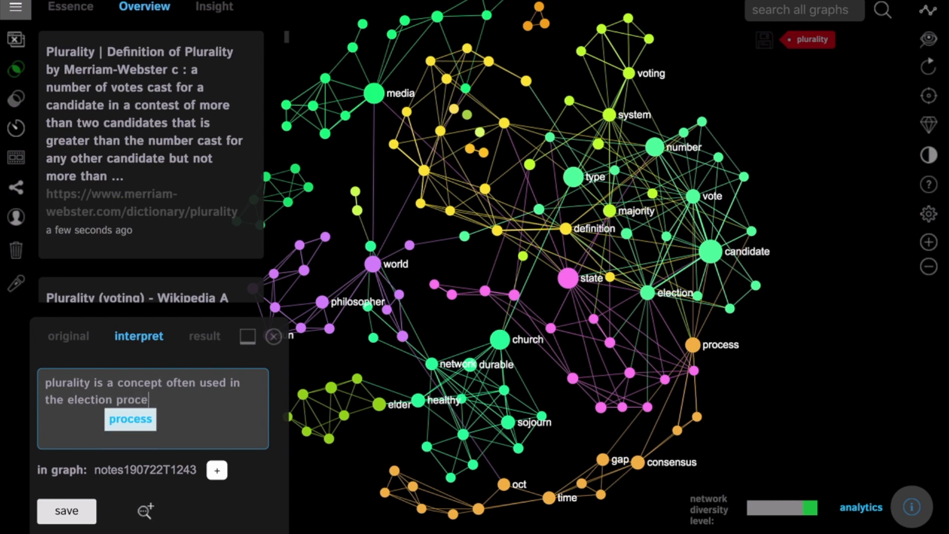
click(65, 511)
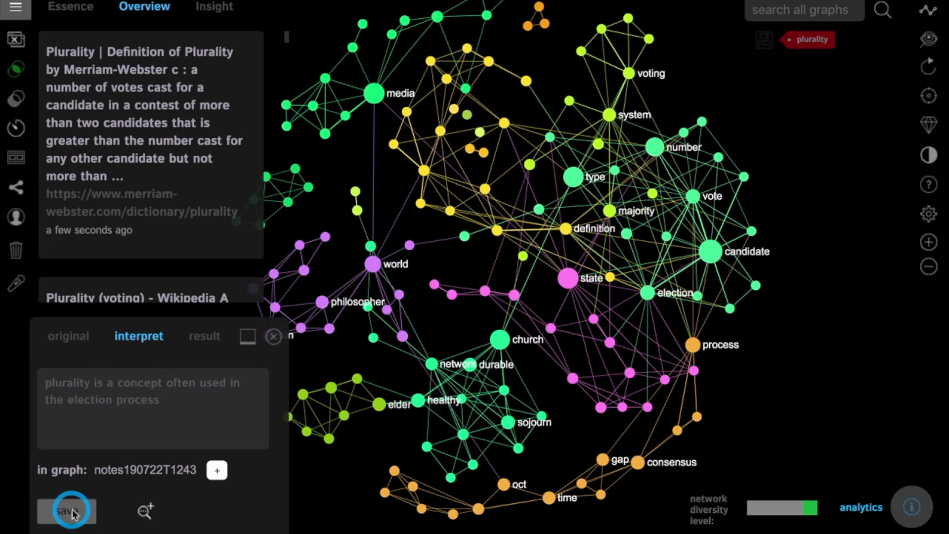
click(68, 510)
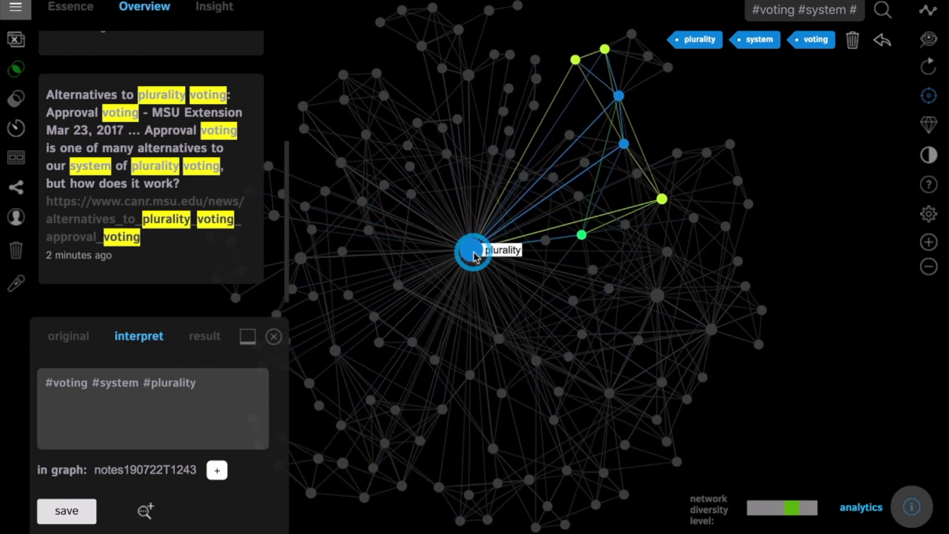
- Import Google results for 'voting system plurality' and type #voting #system #plurality
click(145, 511)
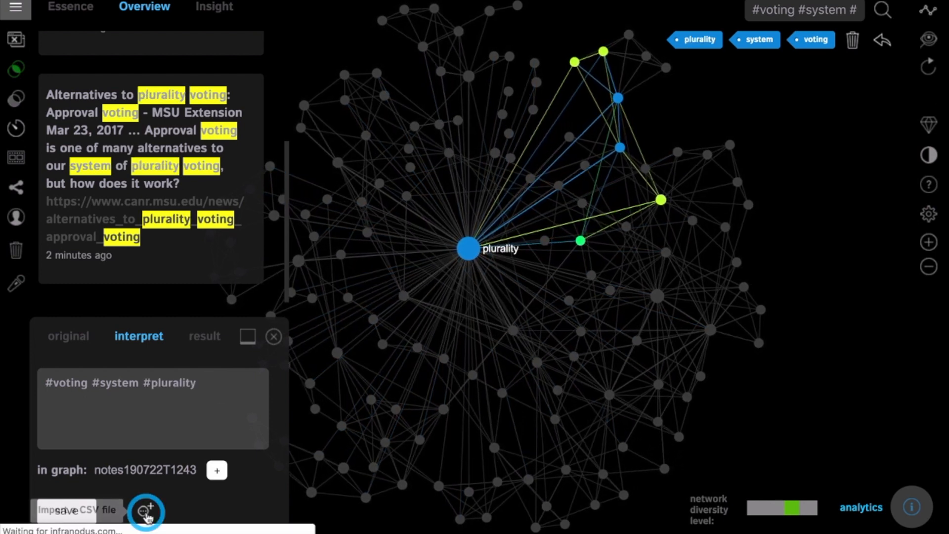
click(147, 510)
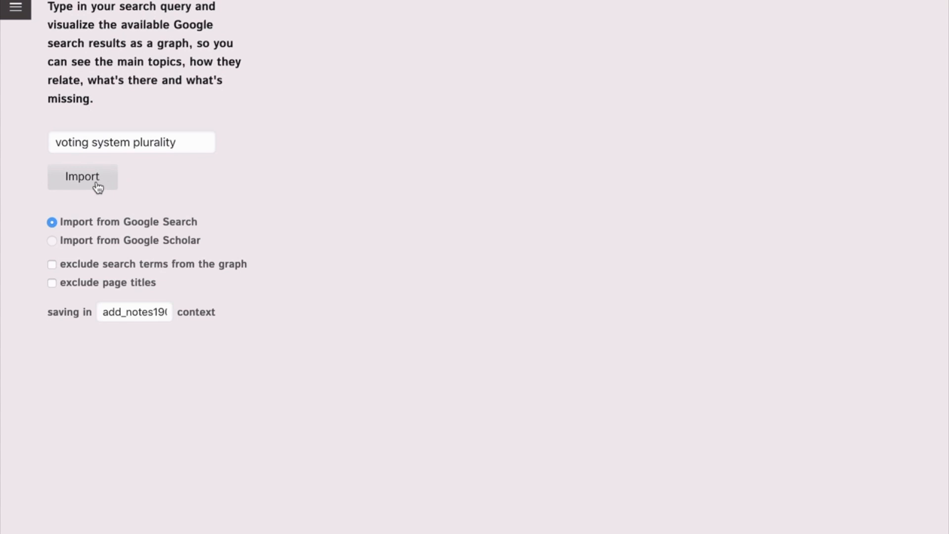
click(82, 178)
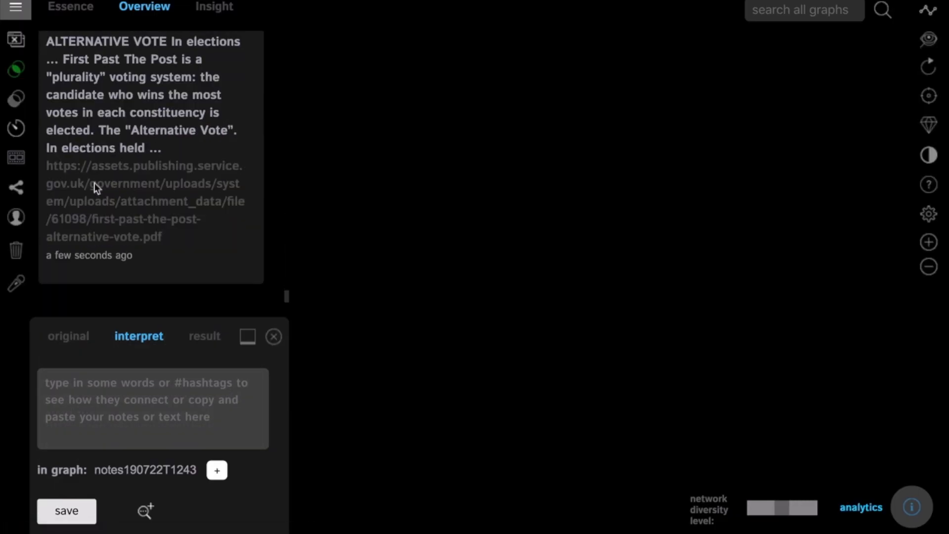
text(#voting #system #plurality)
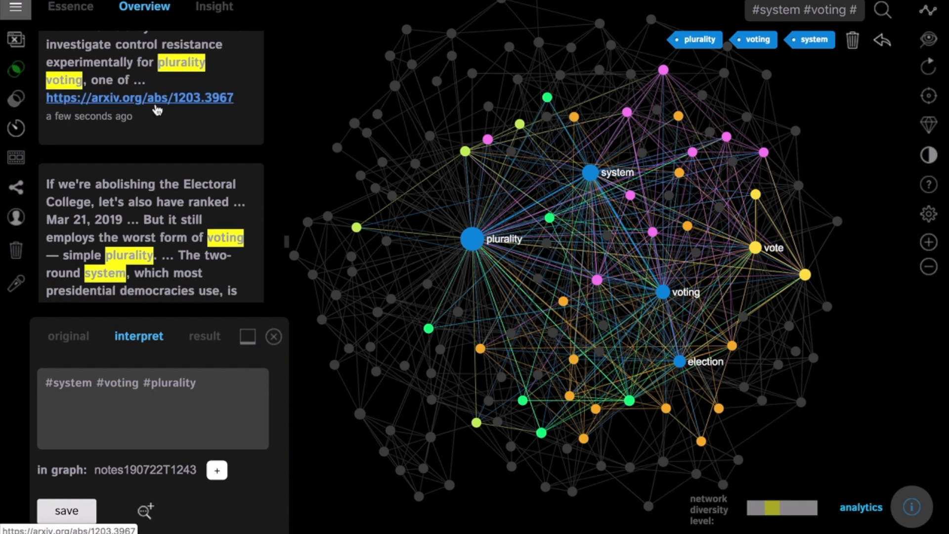
- Open the arxiv.org/abs/1203.3967 paper on plurality voting control complexity
scroll(down, 3)
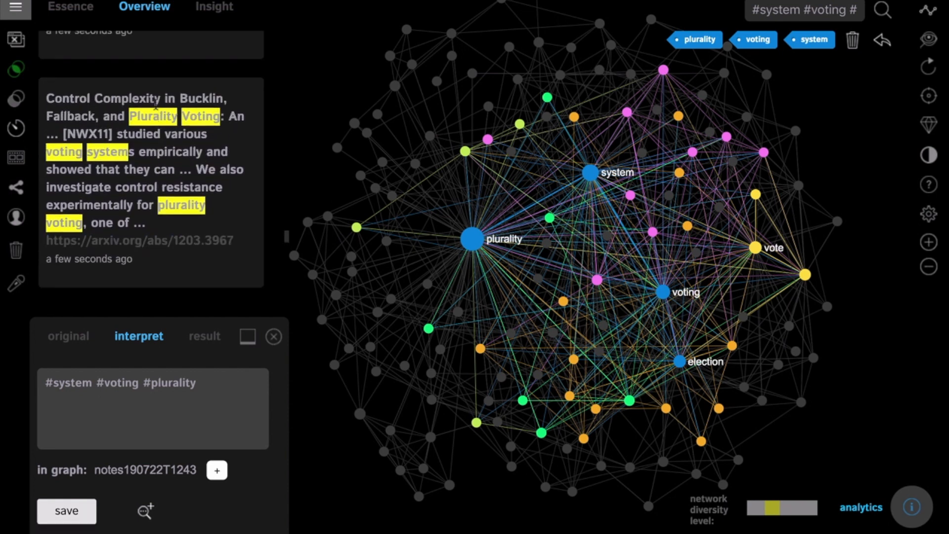
click(138, 241)
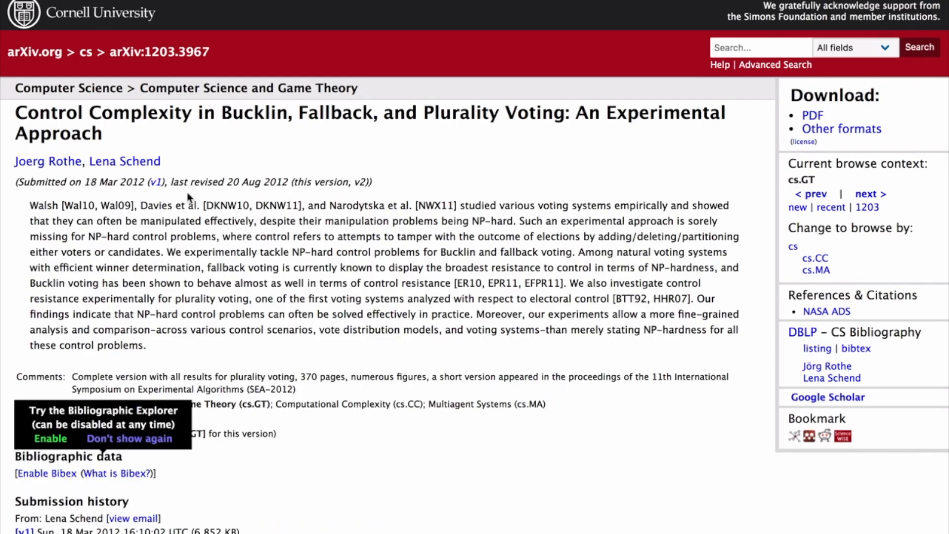
mouse_move(33, 207)
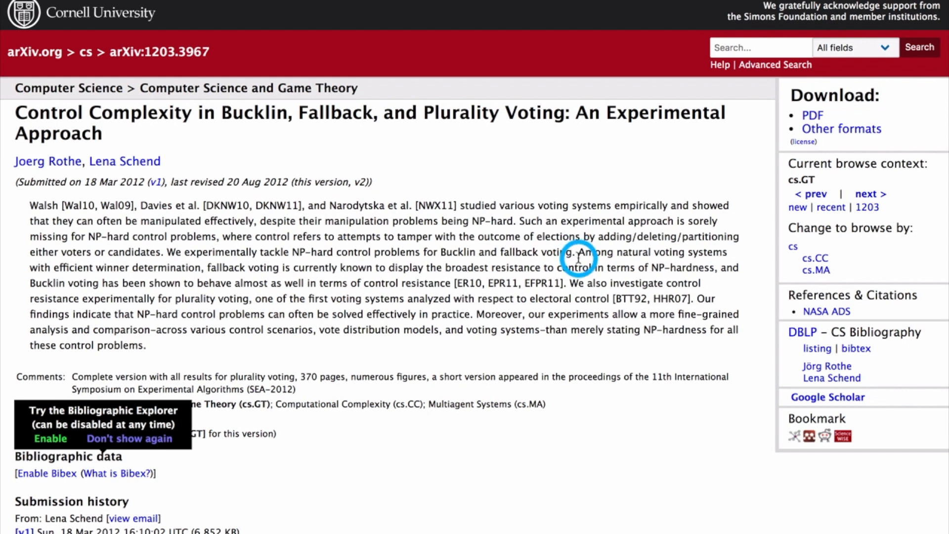
- Select a passage of the arXiv paper's abstract to copy
drag(577, 252, 684, 298)
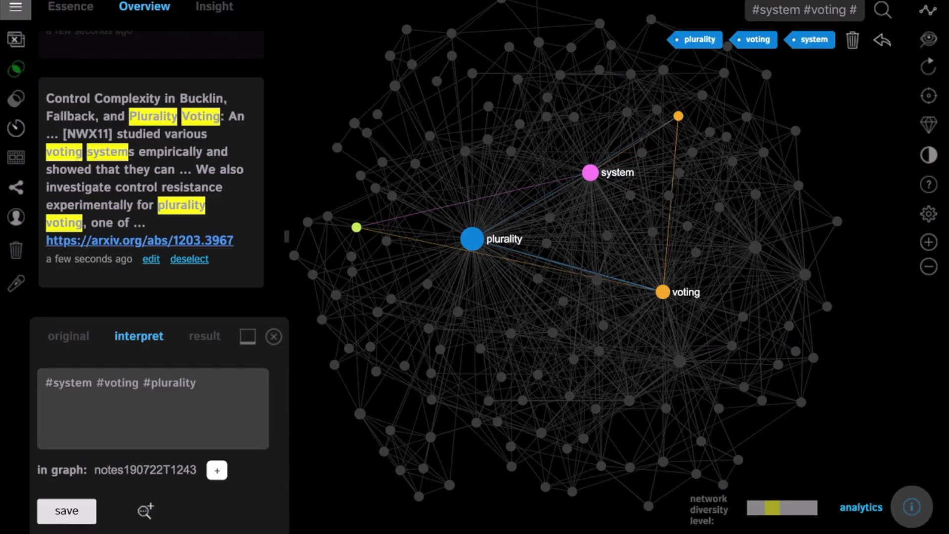
- Paste and save the arXiv abstract excerpt as a note, then clear the filter
click(66, 518)
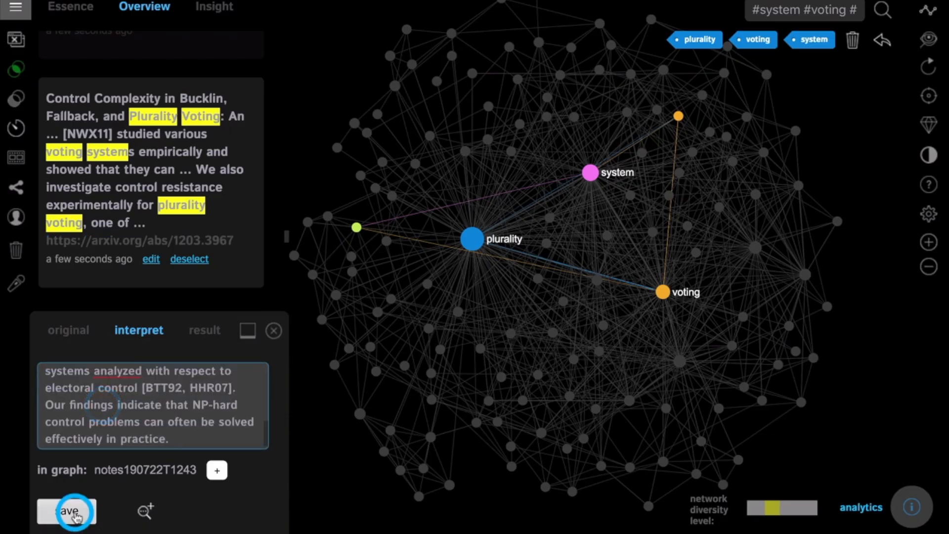
click(67, 511)
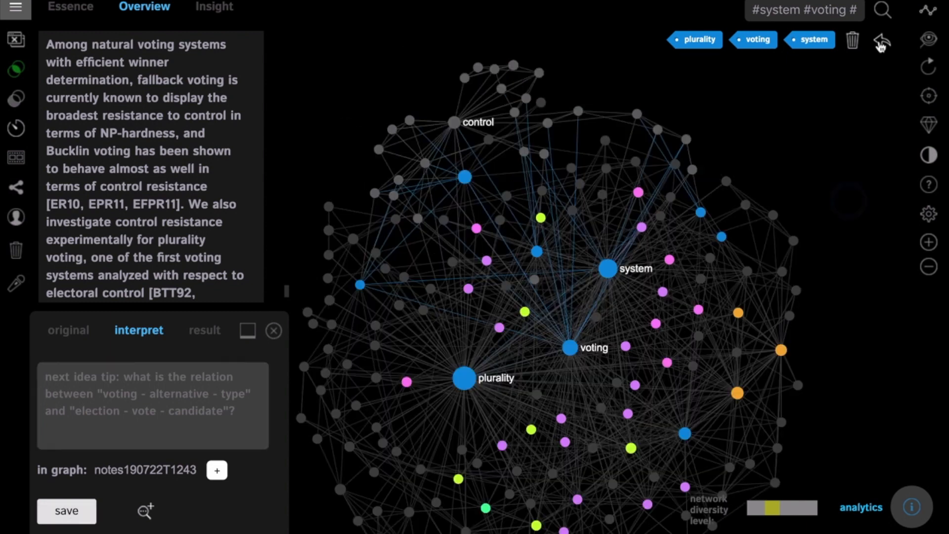
click(17, 11)
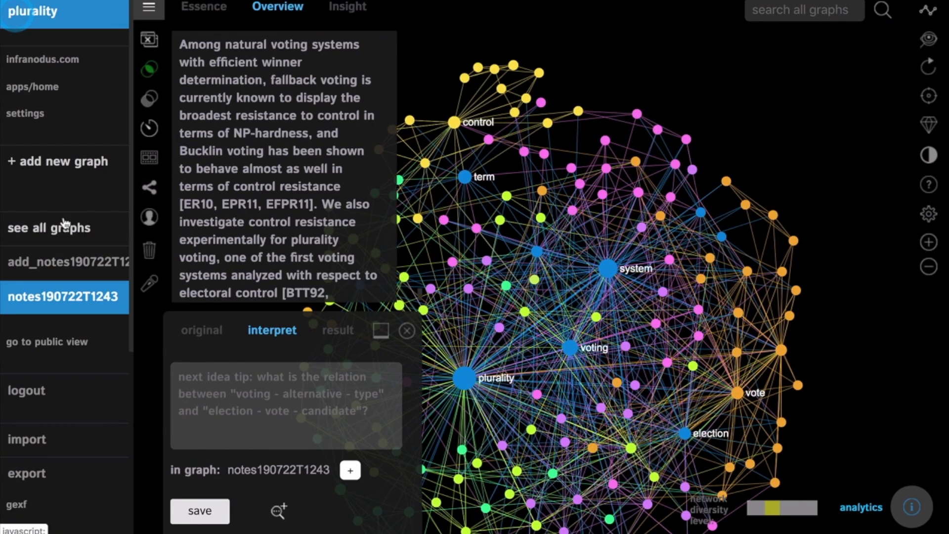